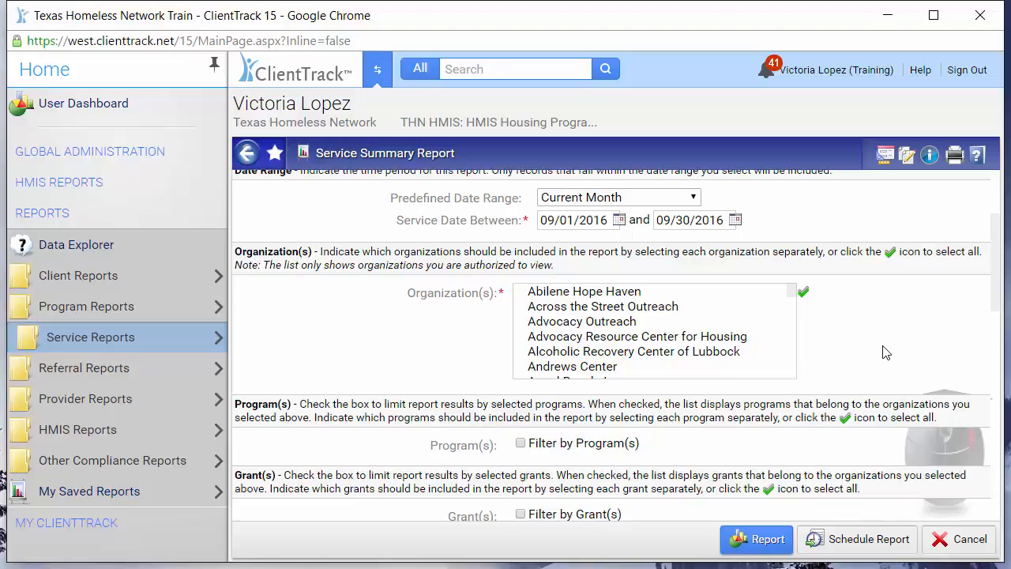
Start a Service Summary report with the This Year date range, 01/01/2016 to 12/31/2016
click(90, 337)
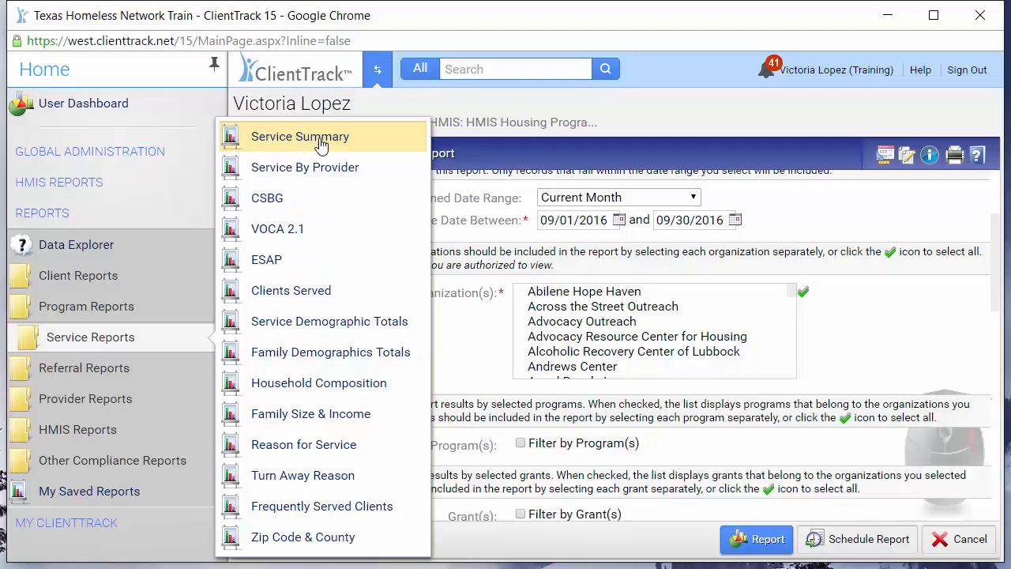
click(300, 136)
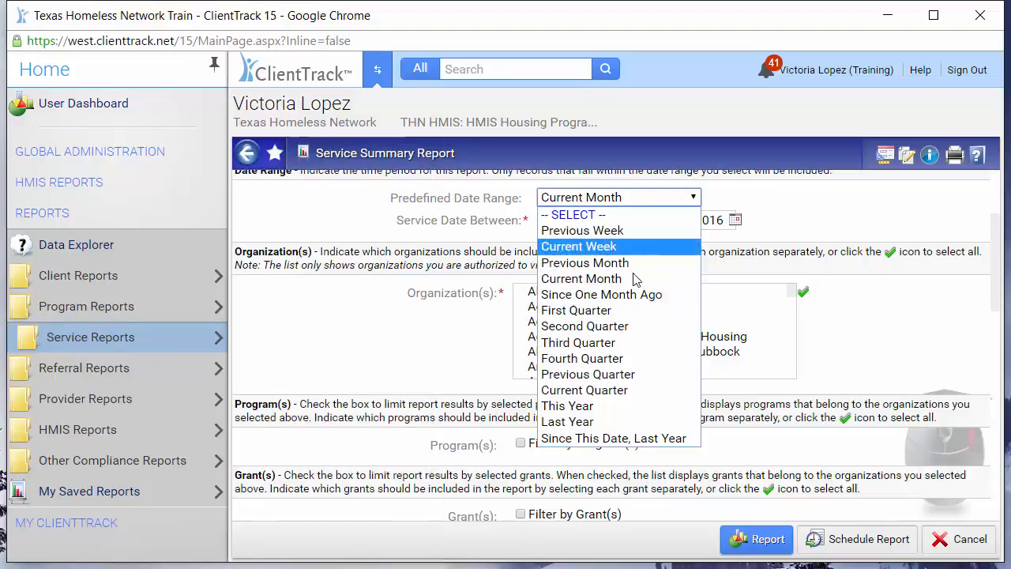
click(565, 405)
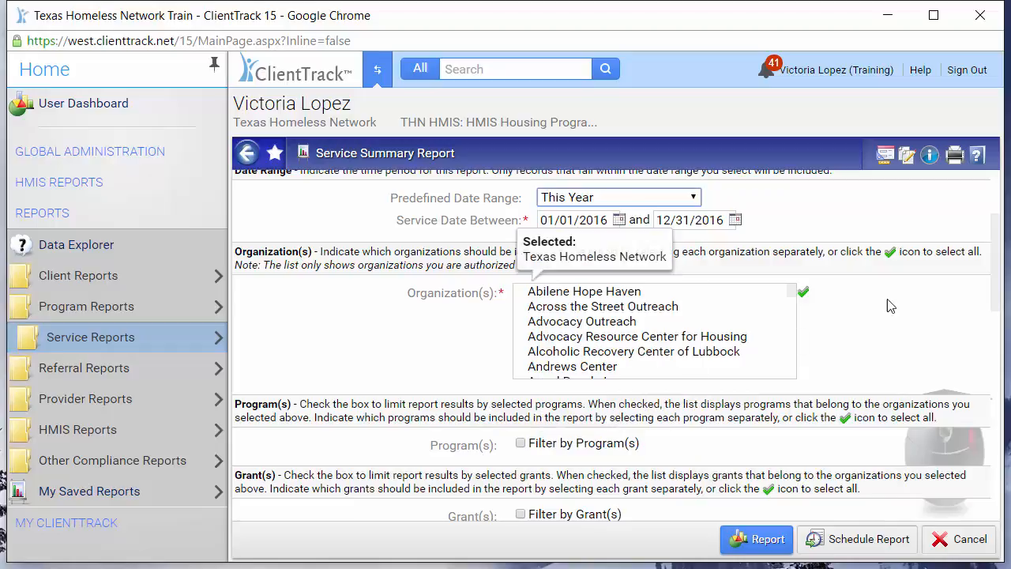
Filter by services, selecting Bus Tokens (307) and Case Management (379), leaving program filtering off
scroll(down, 3)
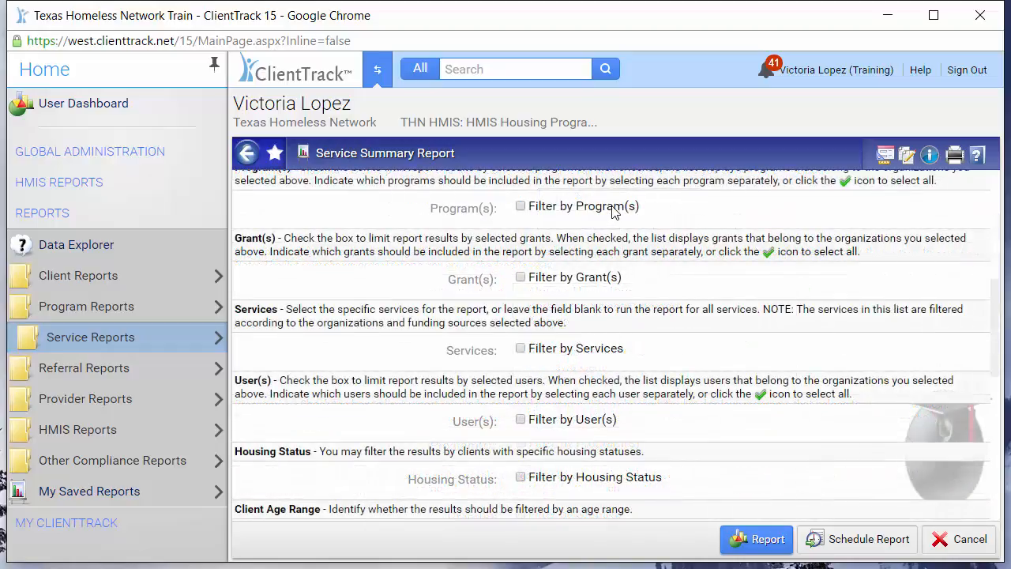
click(522, 205)
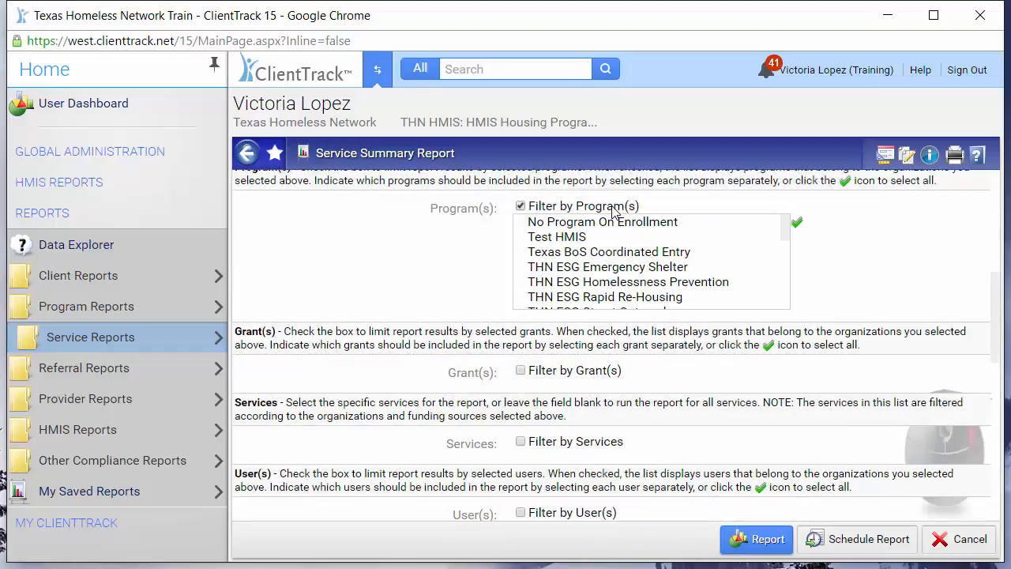
click(521, 205)
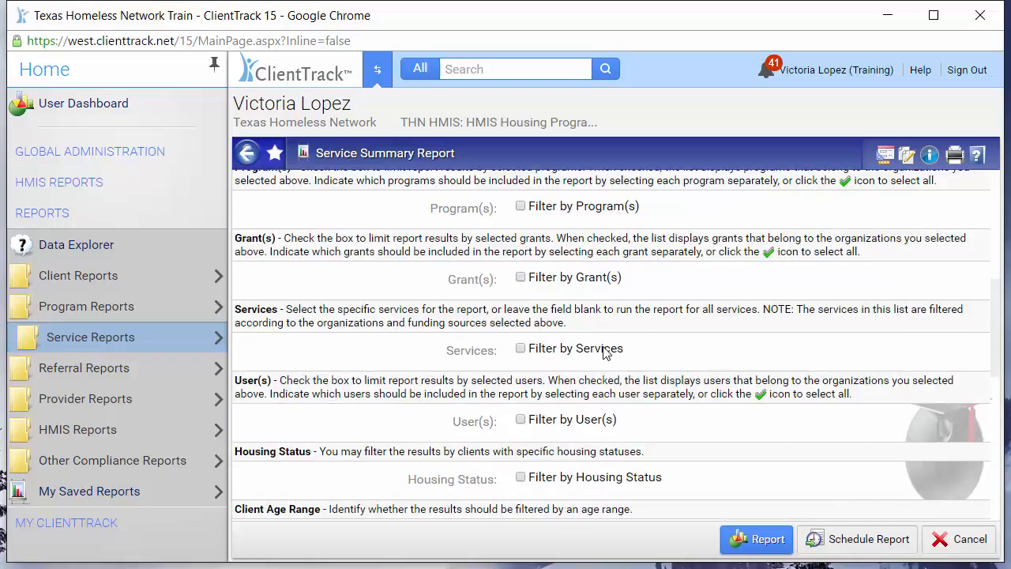
click(521, 348)
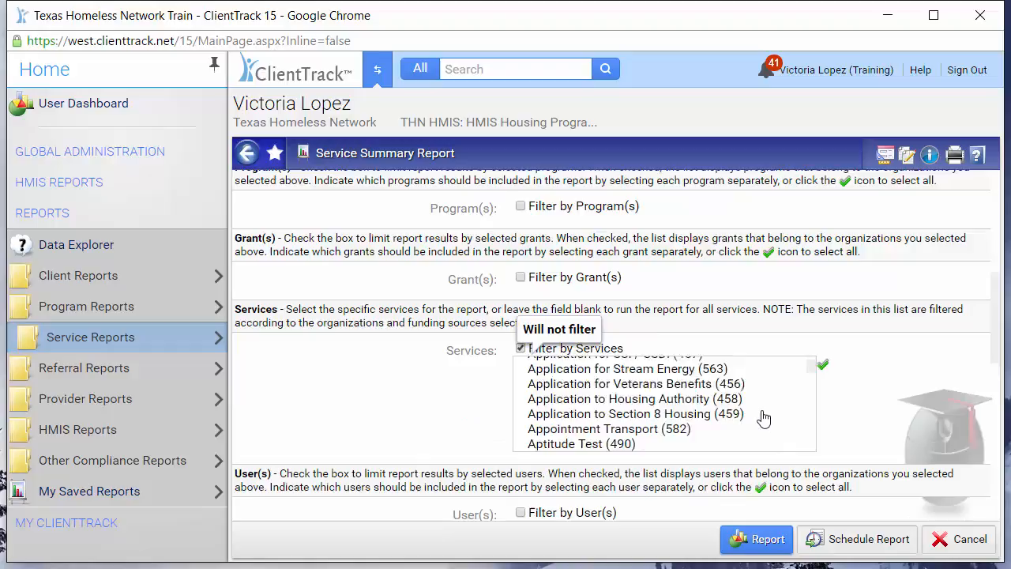
scroll(down, 3)
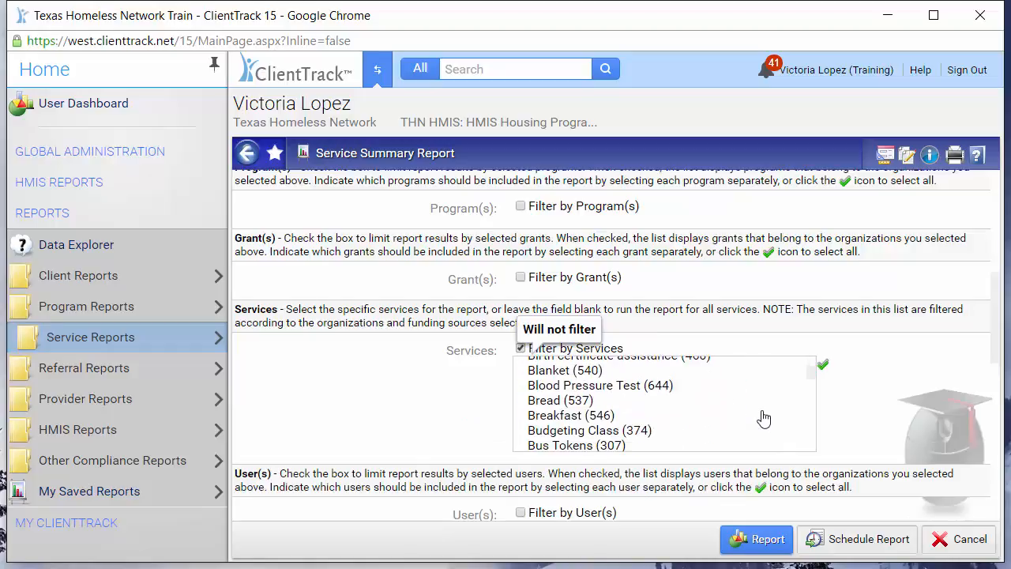
scroll(down, 3)
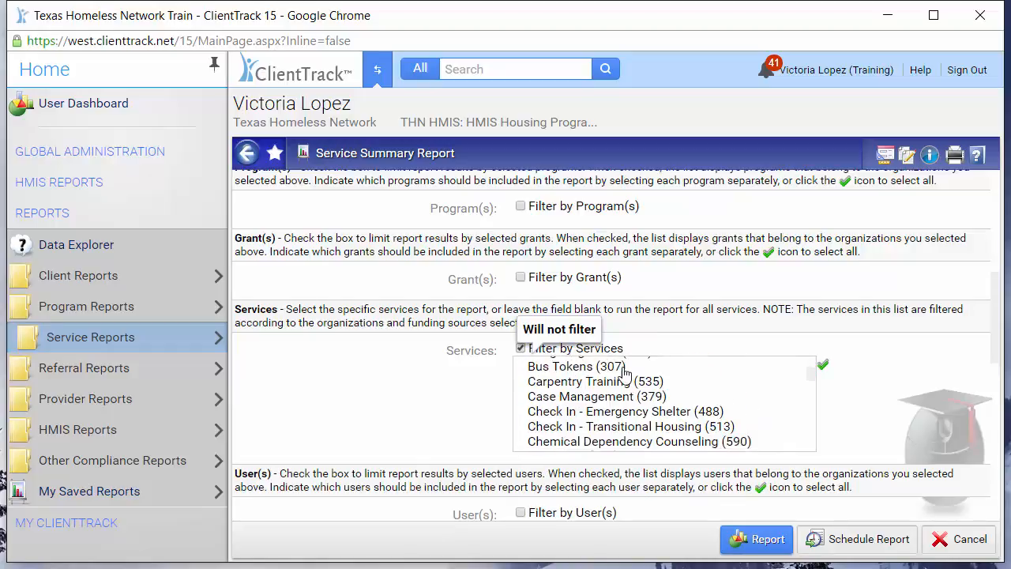
click(597, 395)
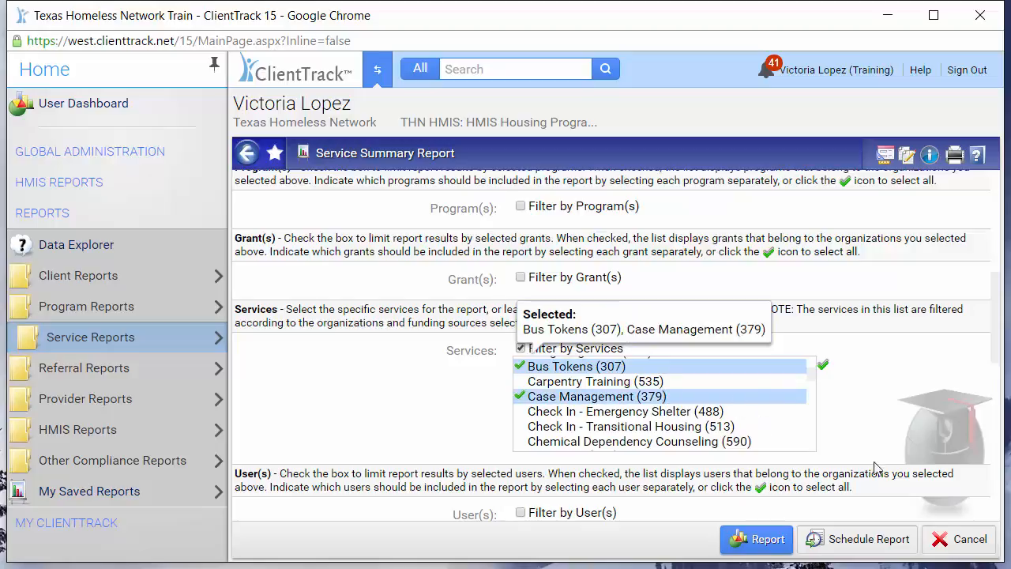
mouse_move(929, 458)
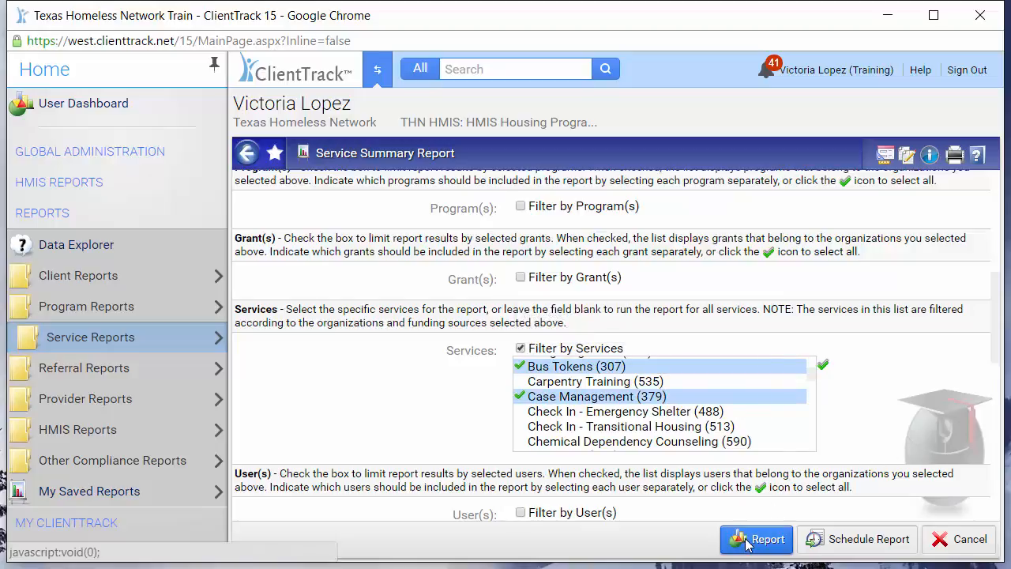
Run the report to show 2016 totals for Bus Tokens and Case Management
click(755, 539)
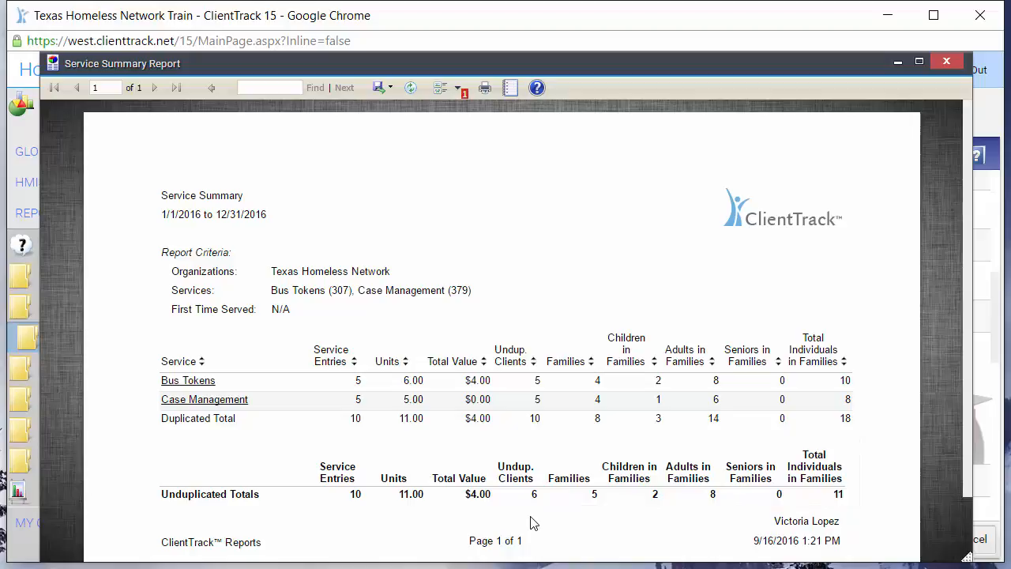
Drill into Bus Tokens client detail, maximized, and expand the first client's family members
click(188, 379)
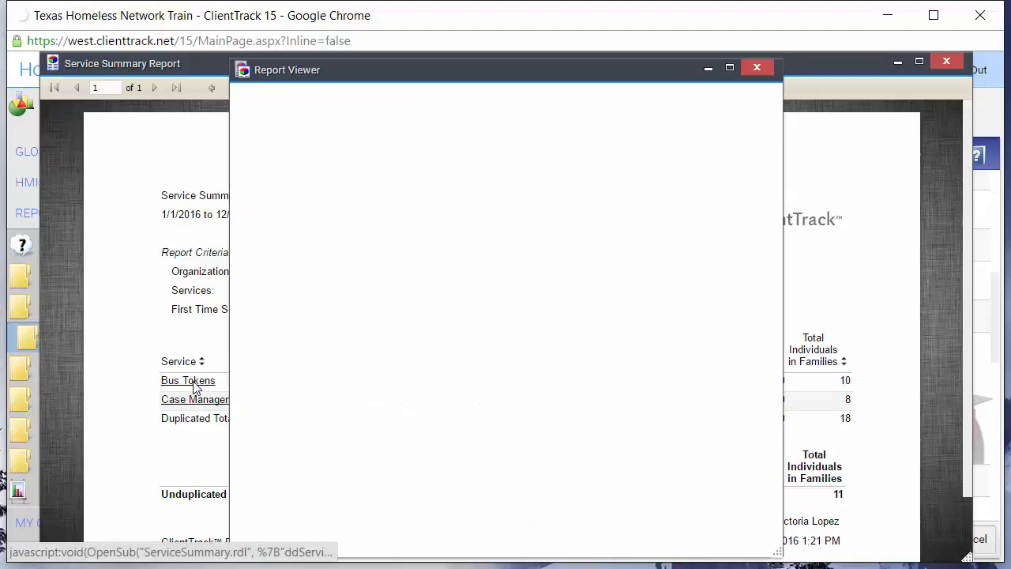
click(188, 379)
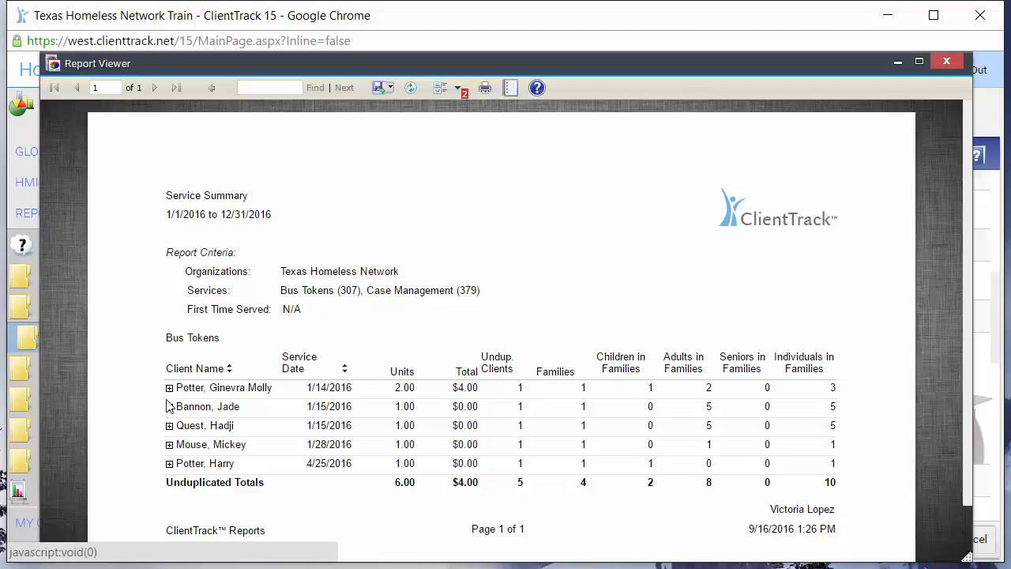
click(169, 387)
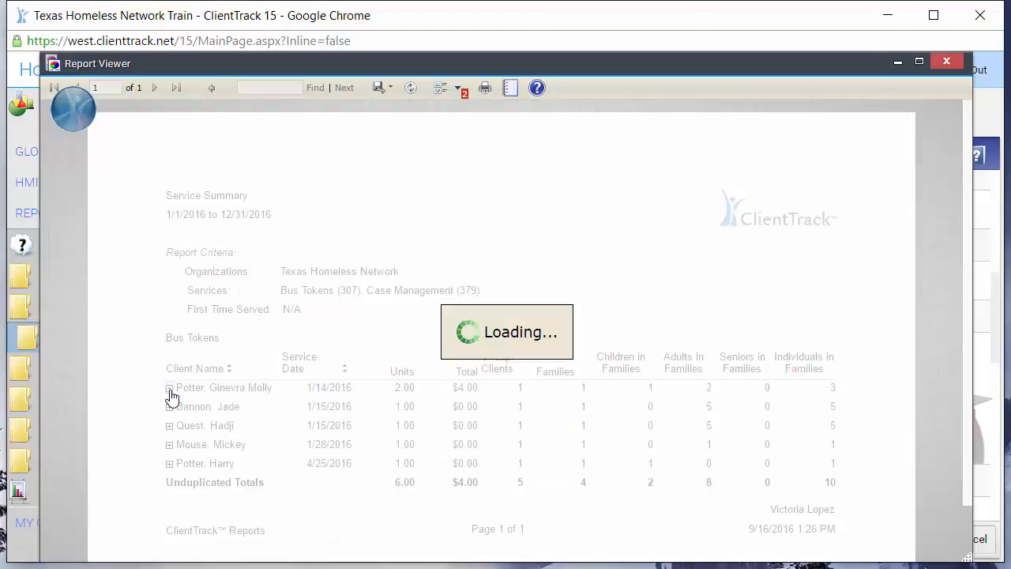
click(169, 387)
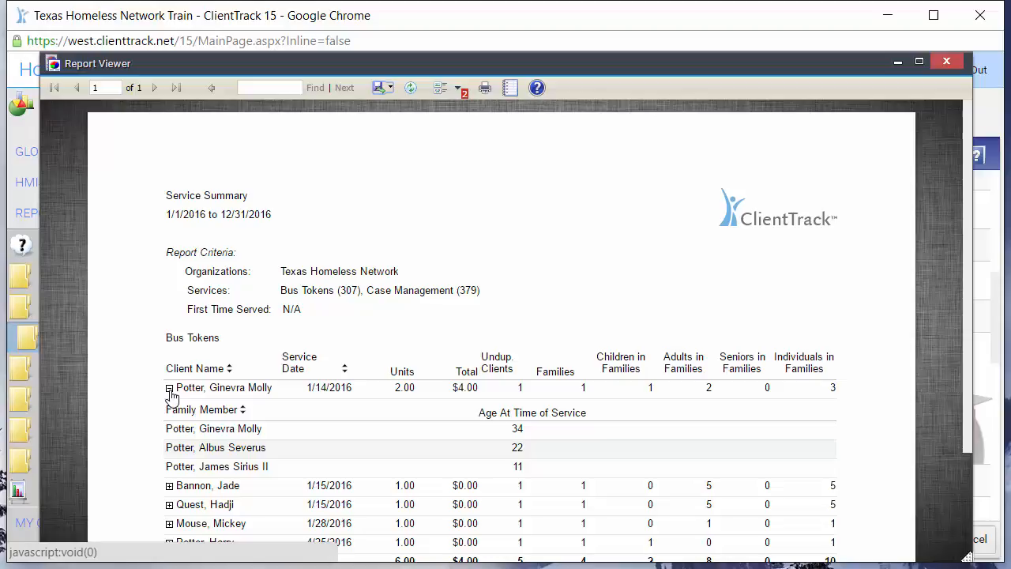
mouse_move(946, 61)
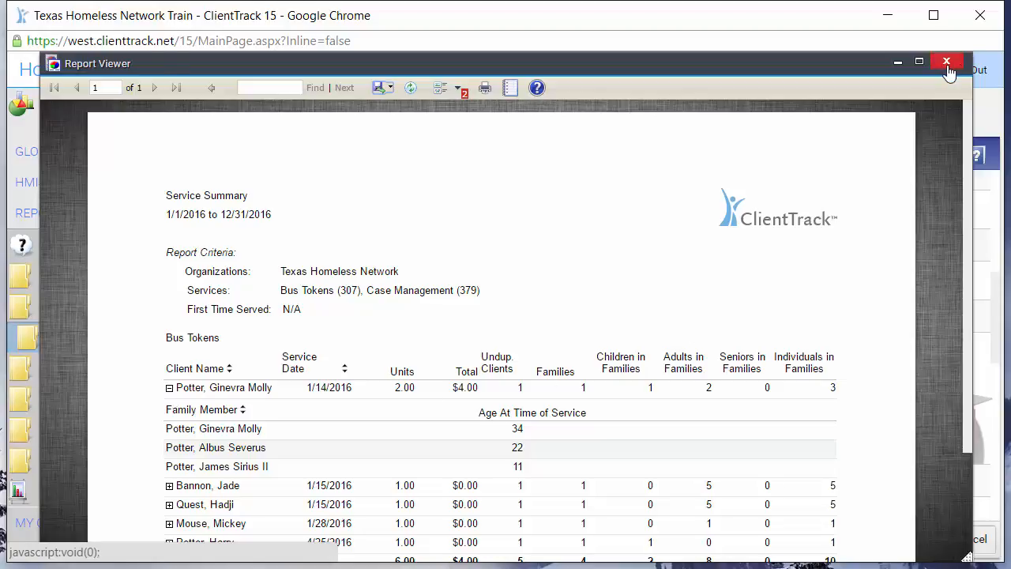